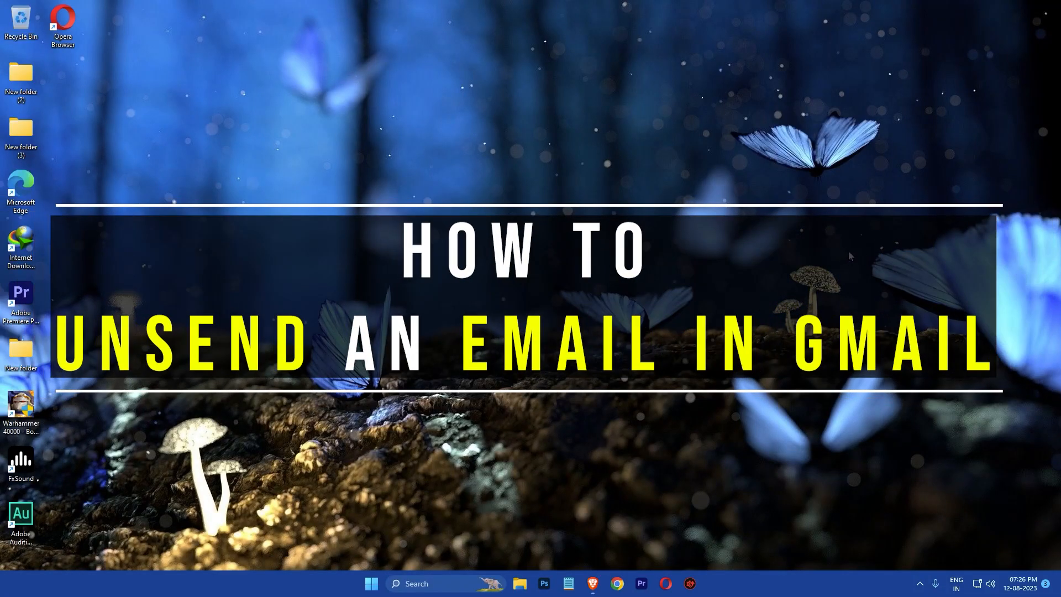
mouse_move(909, 197)
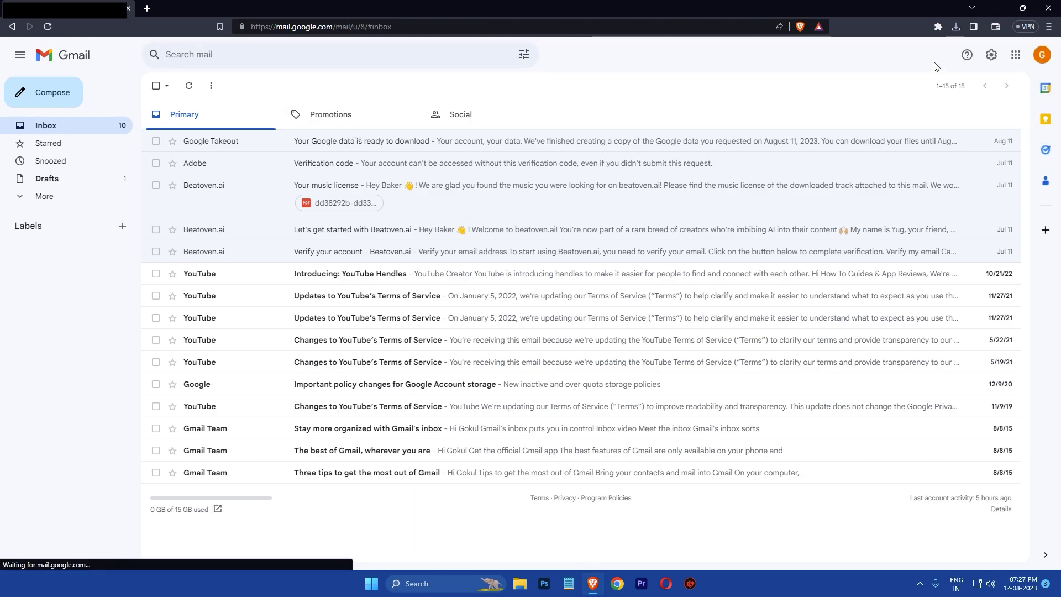
Step: In See all settings, set the Send cancellation period to 30 seconds and save changes
click(991, 55)
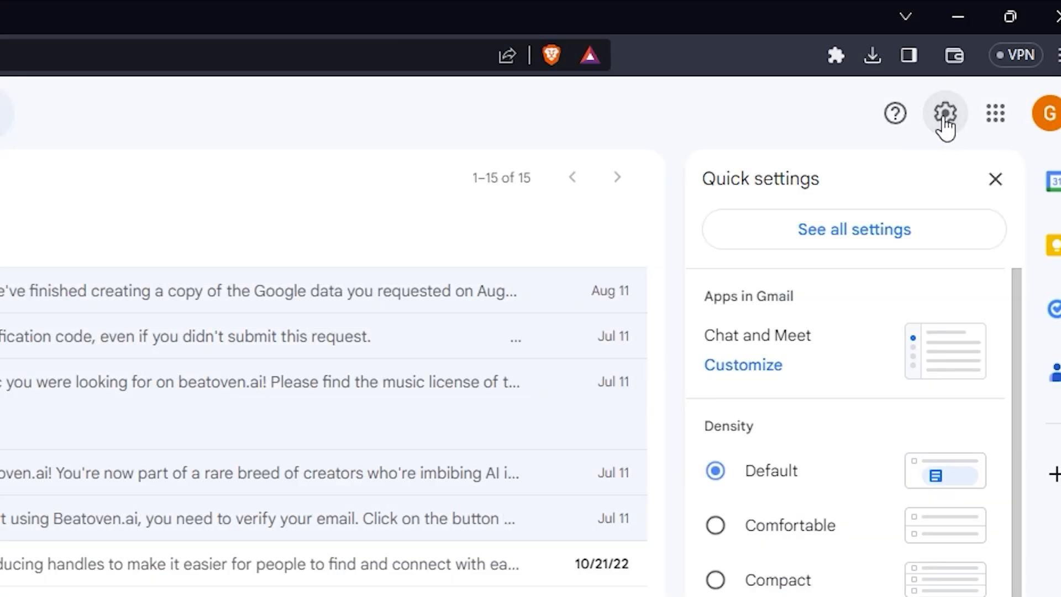
click(853, 228)
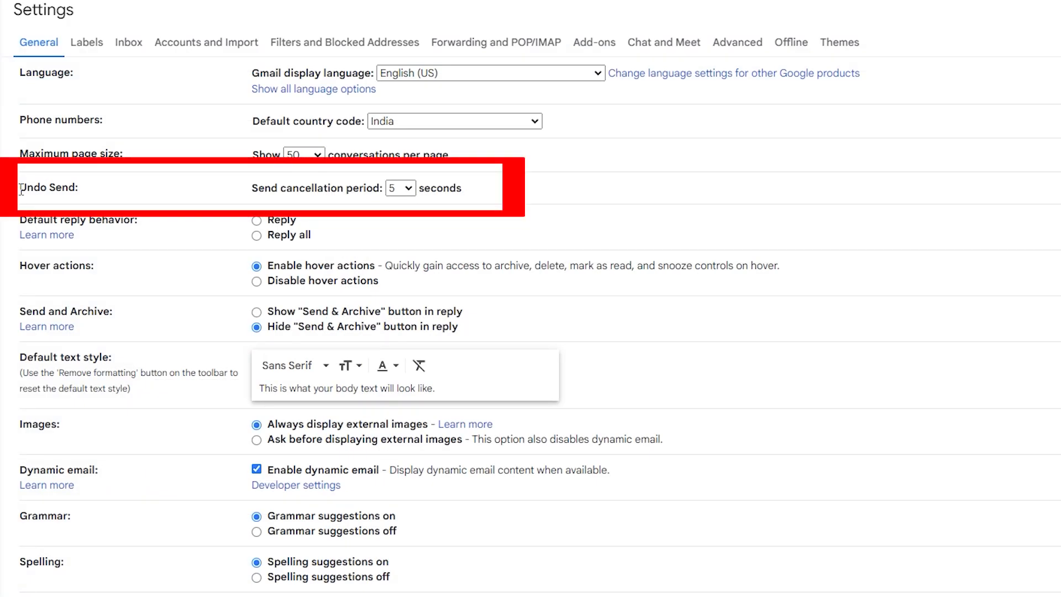
click(400, 188)
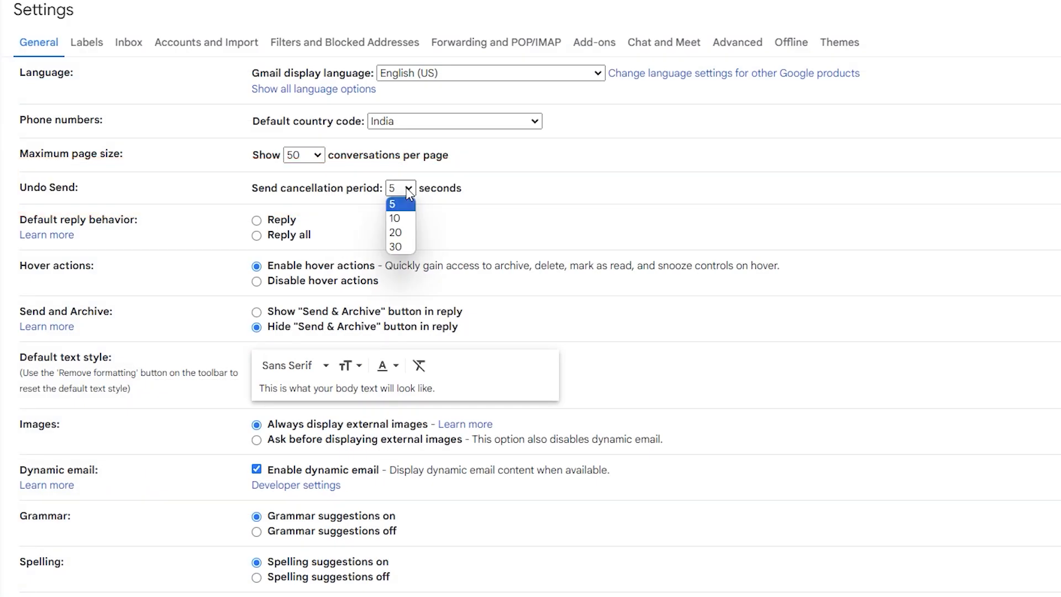
scroll(down, 3)
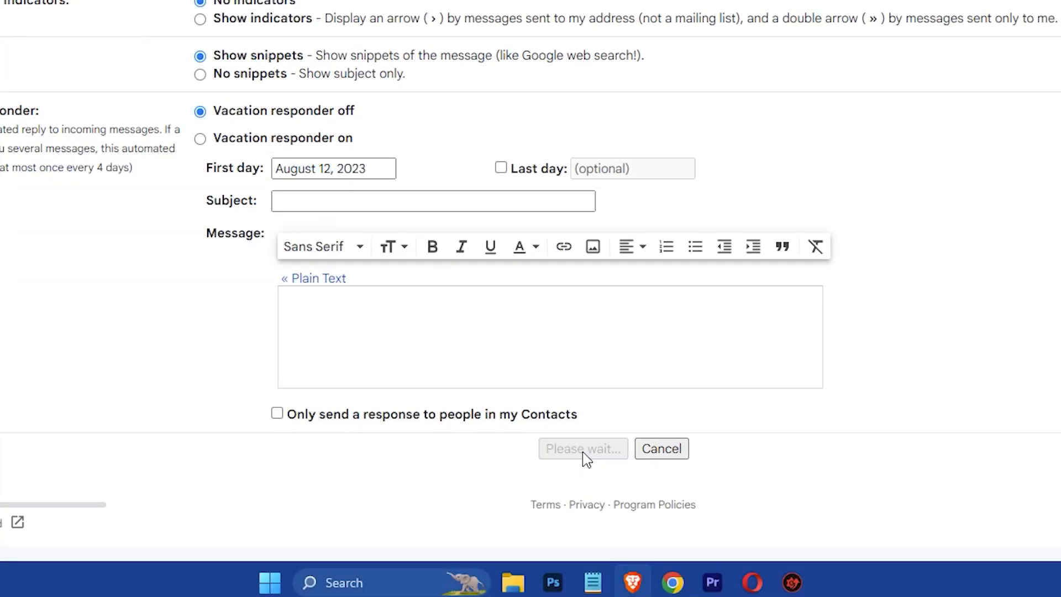
click(582, 449)
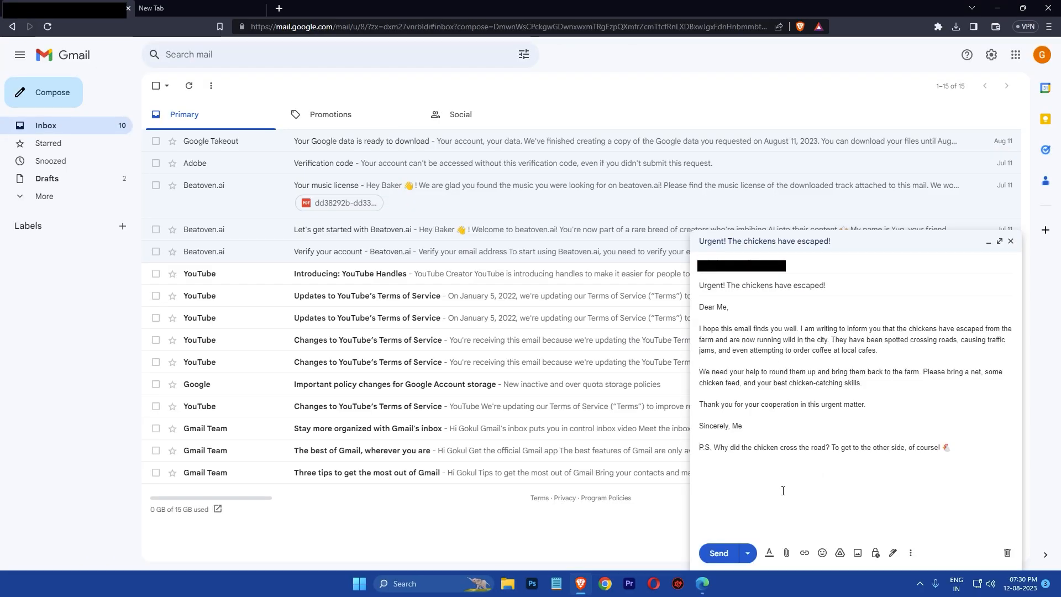
Step: Send the 'Urgent! The chickens have escaped!' email from the compose window
click(1000, 241)
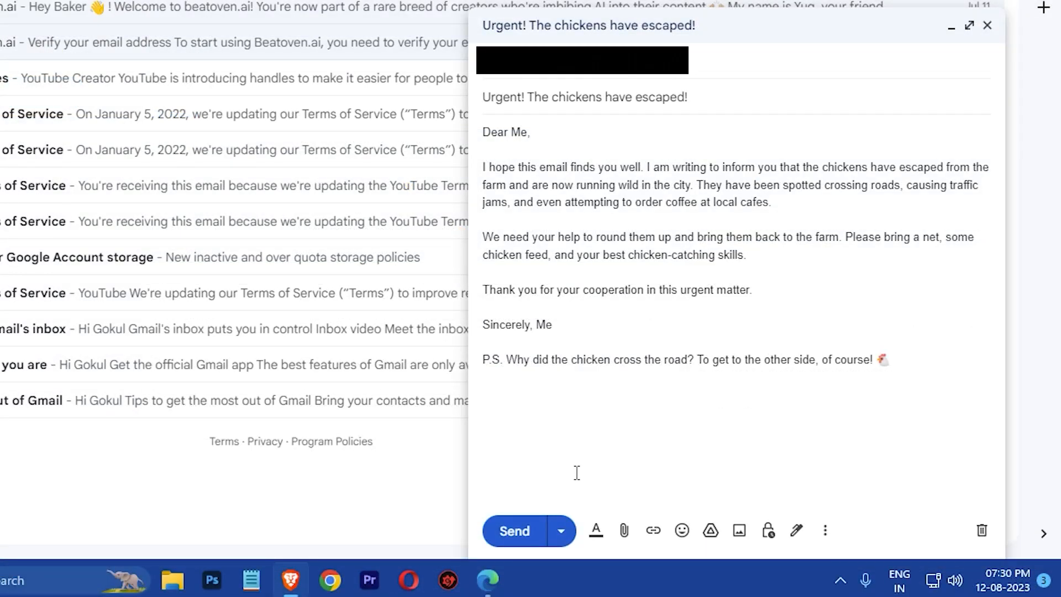
click(513, 530)
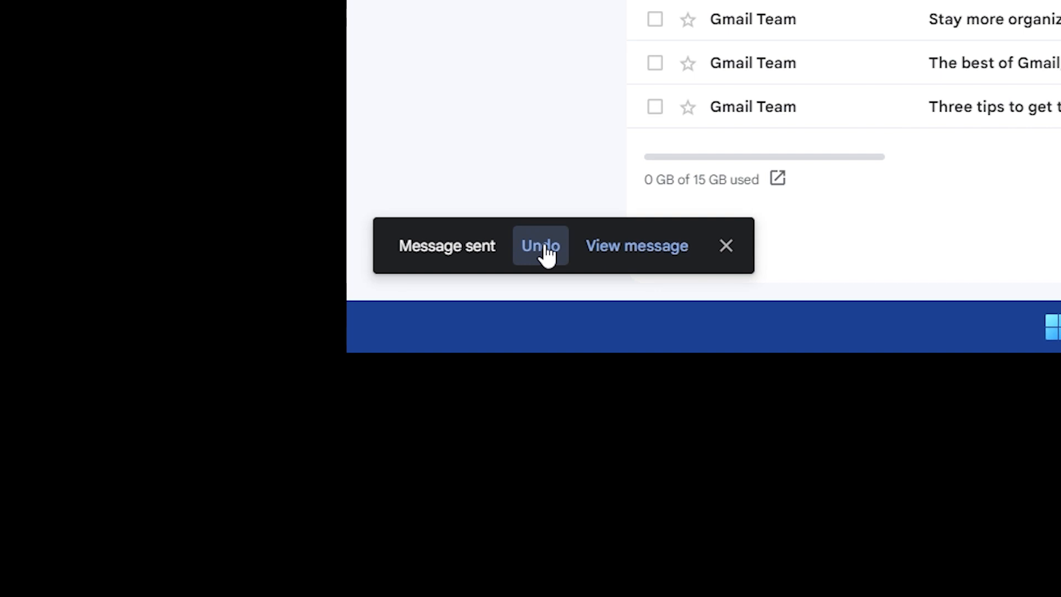
Step: Undo sending the chickens email and go back to the inbox
click(540, 245)
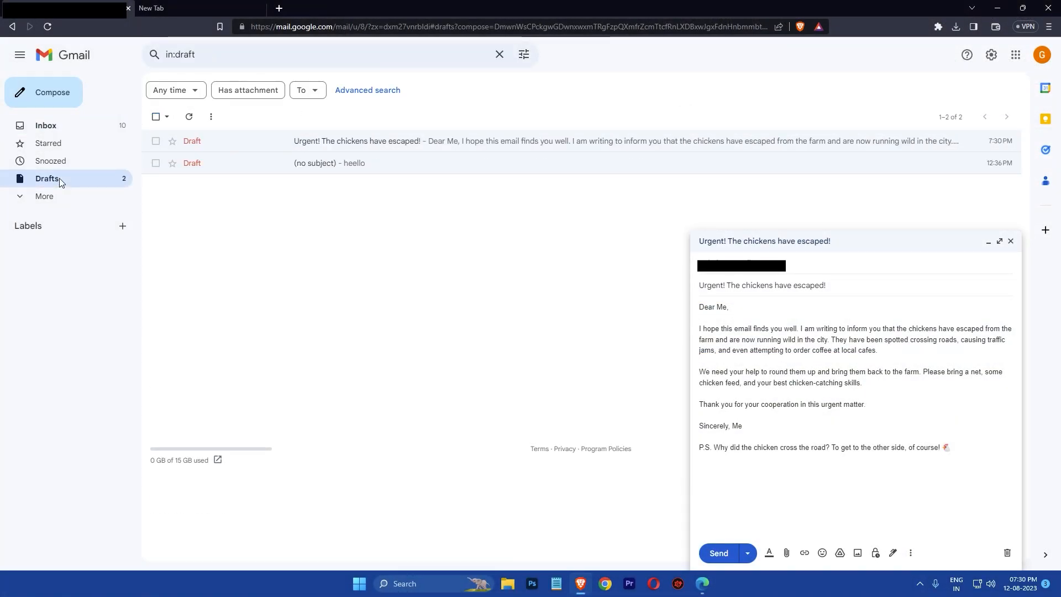
mouse_move(349, 141)
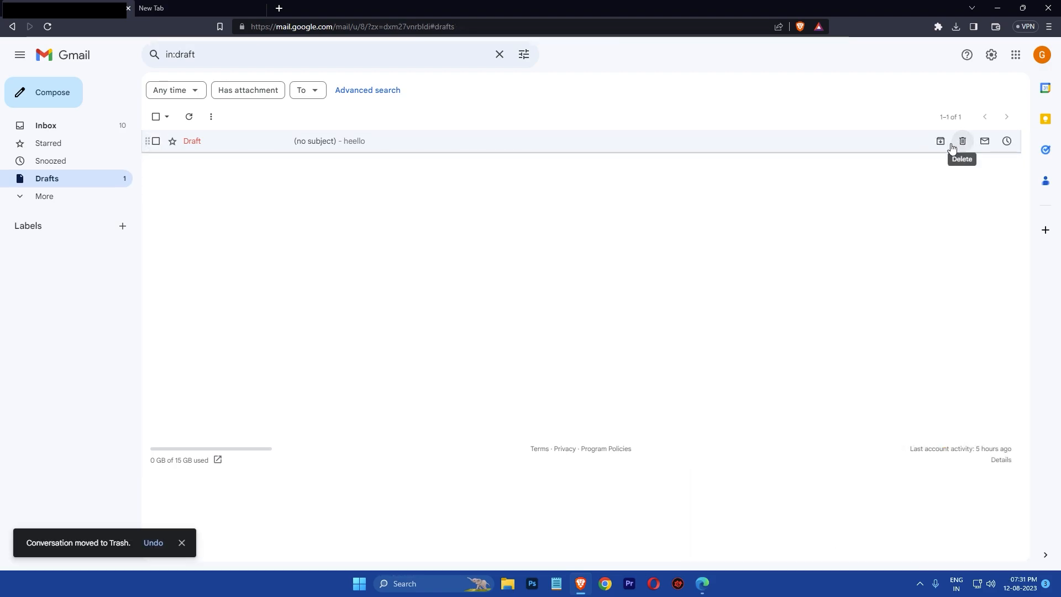
click(46, 126)
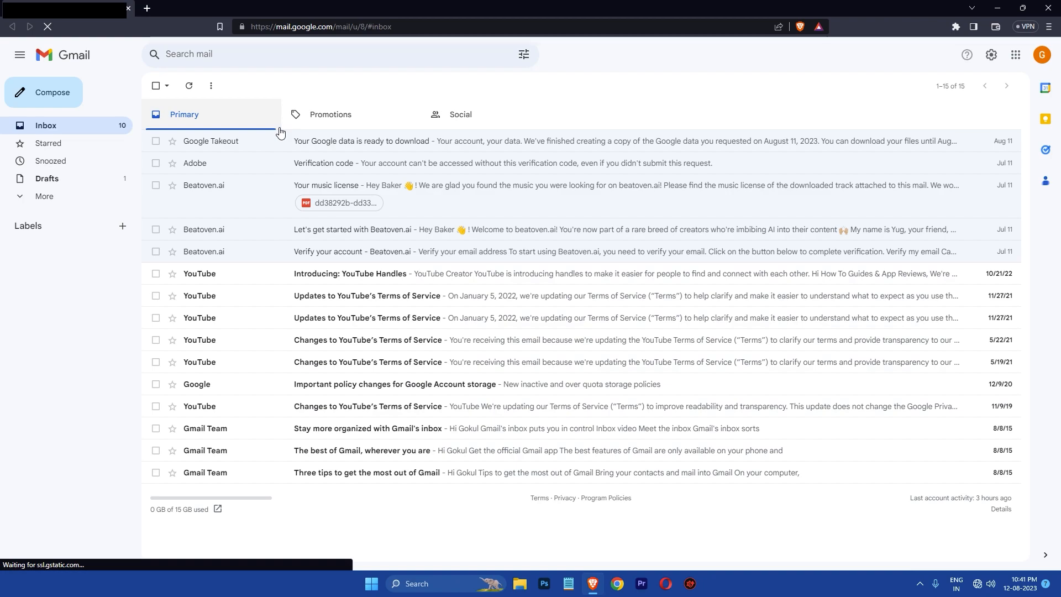